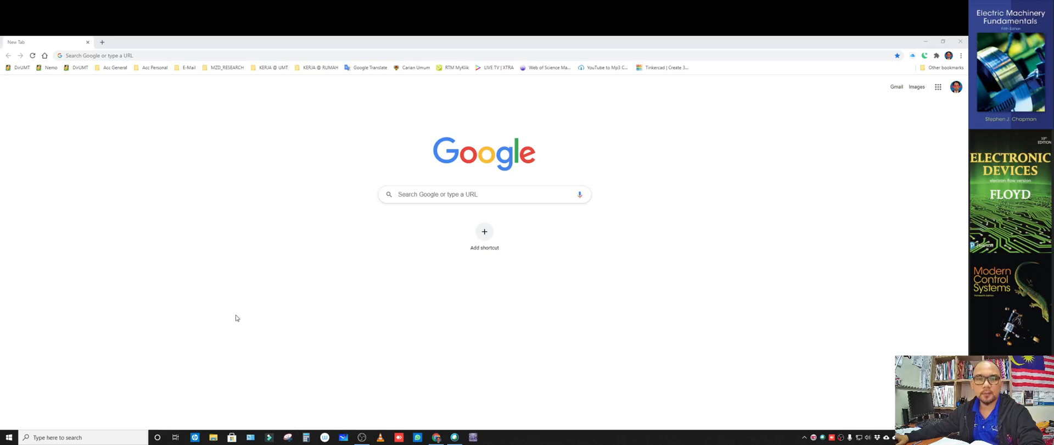
pyautogui.moveTo(202, 324)
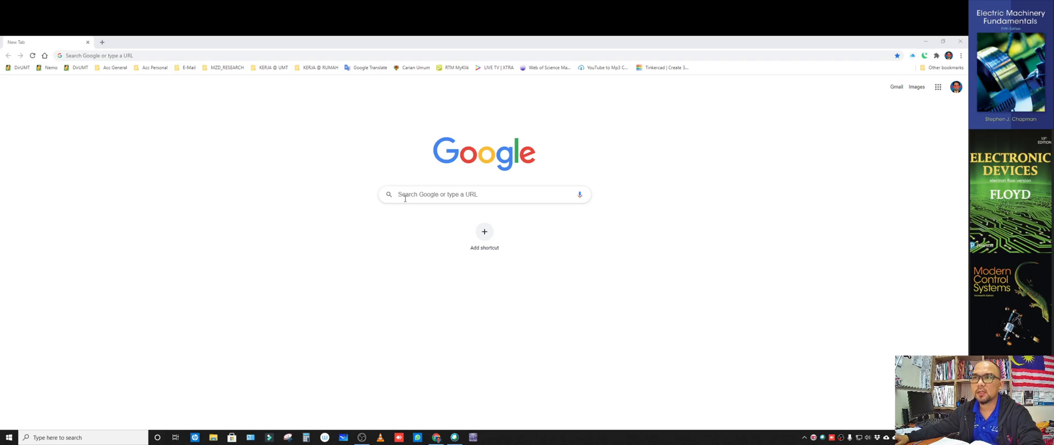
# Search Google for 'multisim education' and get the NI Multisim results
pyautogui.click(484, 194)
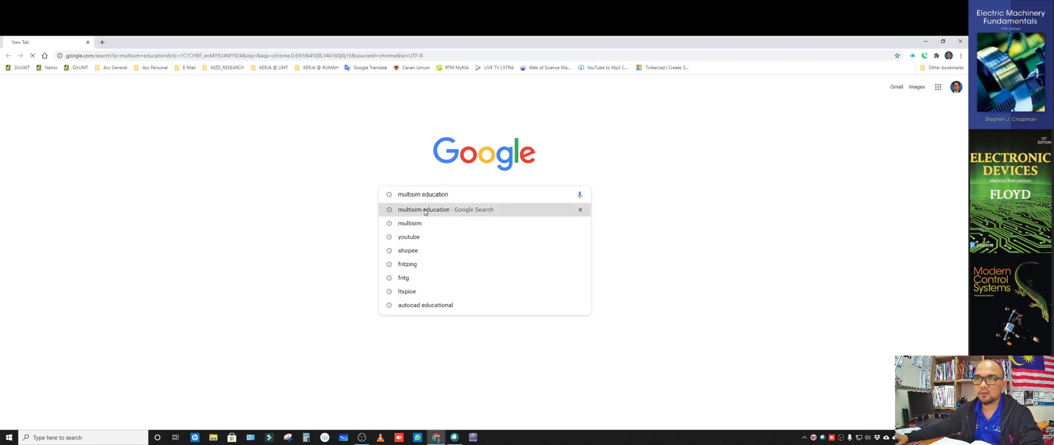
pyautogui.click(445, 208)
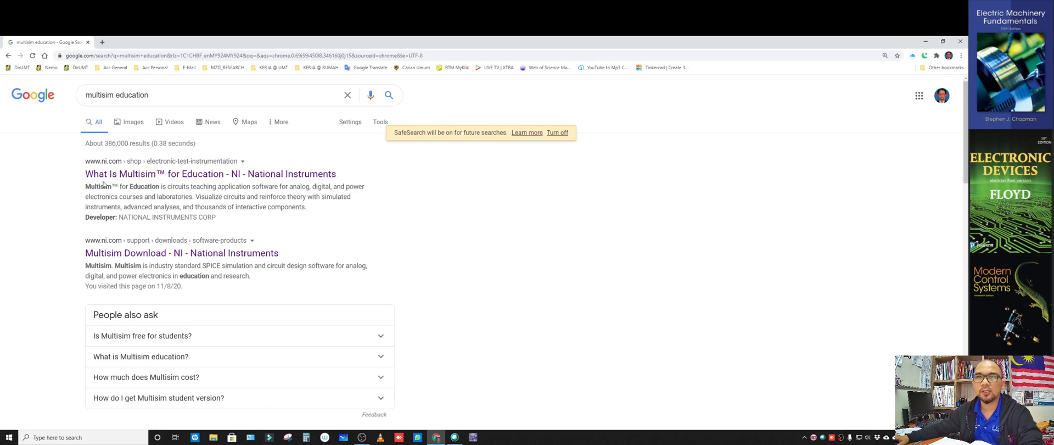
pyautogui.moveTo(209, 173)
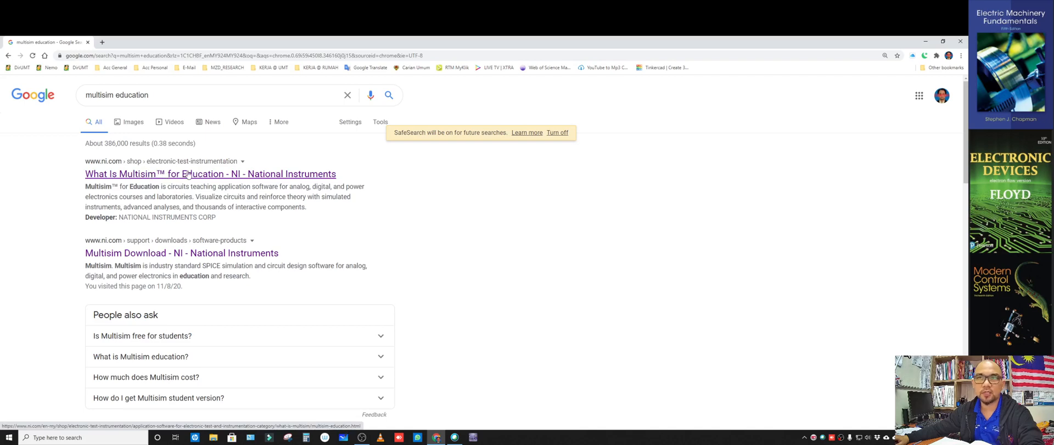
# Follow the 'What Is Multisim for Education' result to the NI website
pyautogui.click(210, 173)
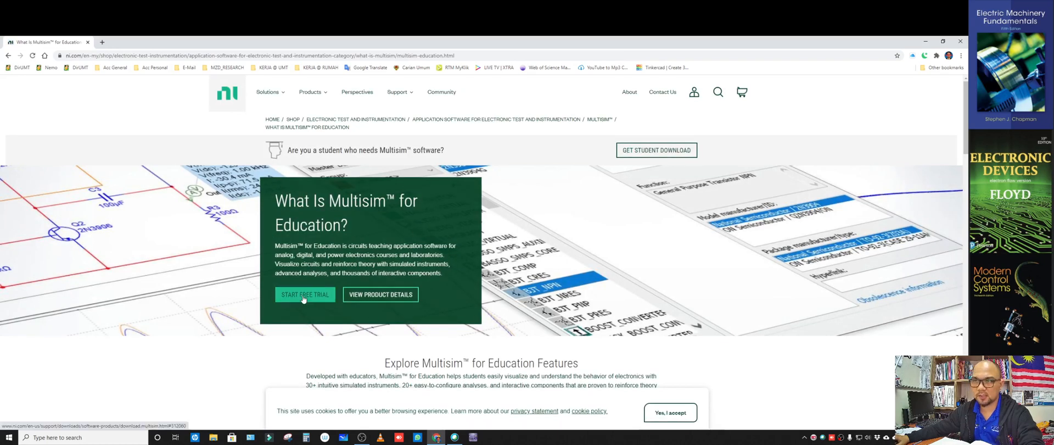
pyautogui.moveTo(381, 296)
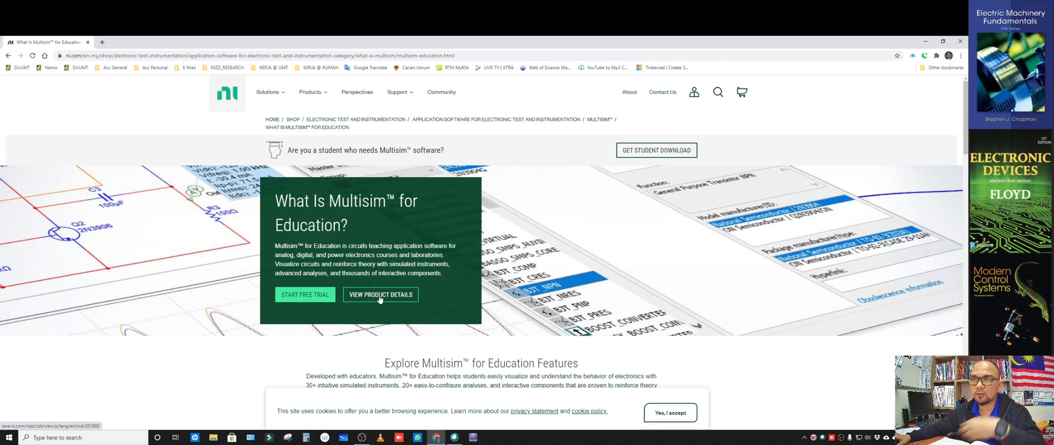
pyautogui.moveTo(341, 312)
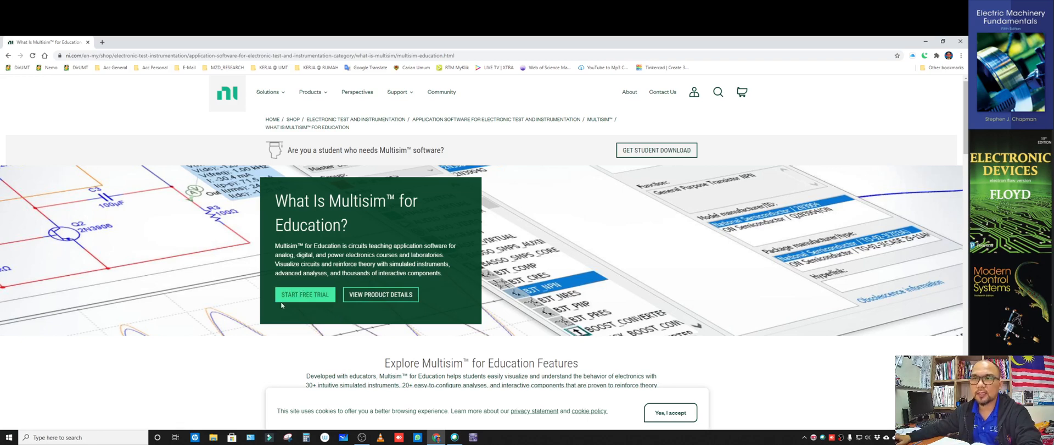
pyautogui.moveTo(304, 295)
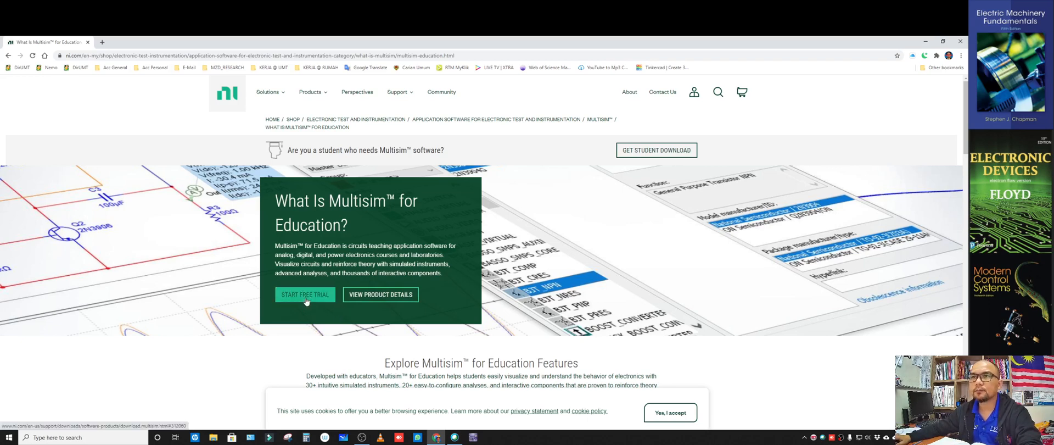
# Start the free trial and review the available versions, keeping Multisim 14.2 Education for Windows
pyautogui.click(304, 294)
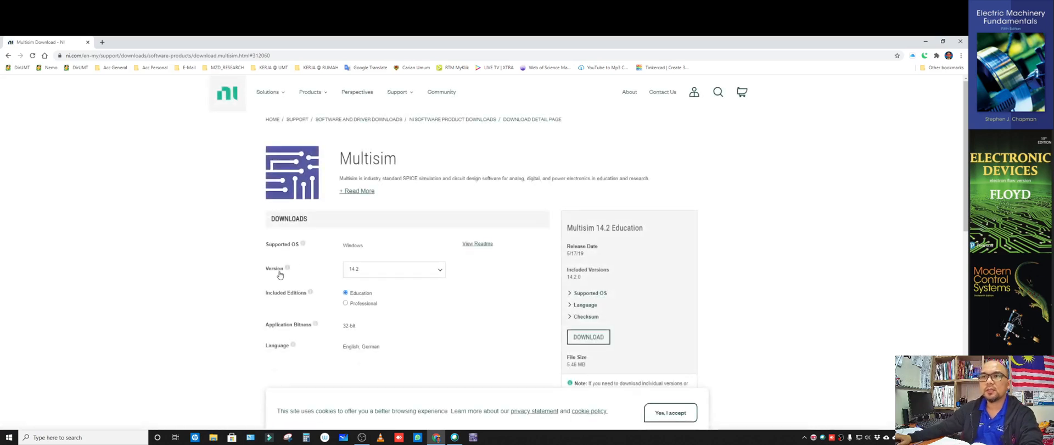
pyautogui.moveTo(199, 312)
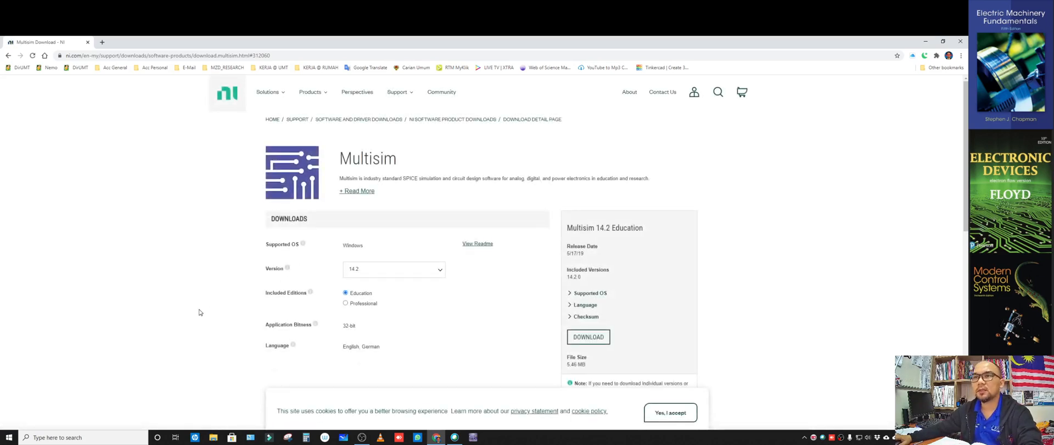
pyautogui.scroll(-3)
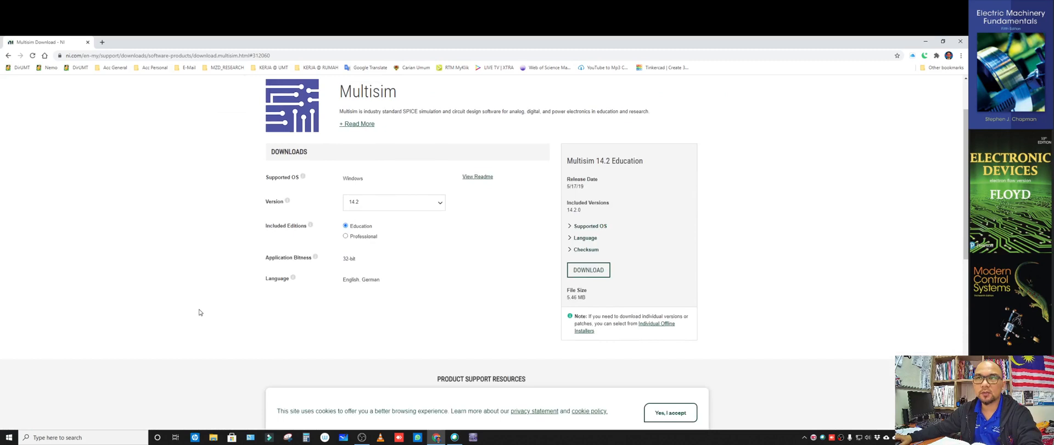
pyautogui.scroll(-3)
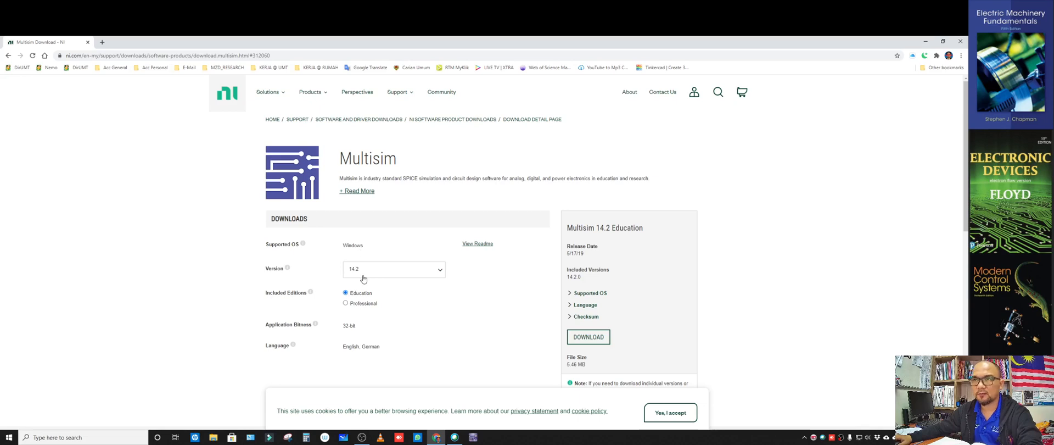
pyautogui.click(393, 269)
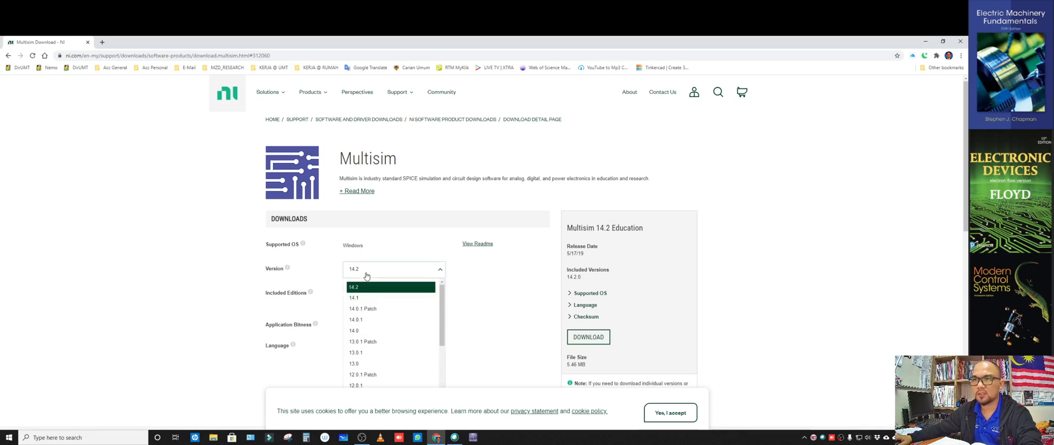
pyautogui.scroll(-3)
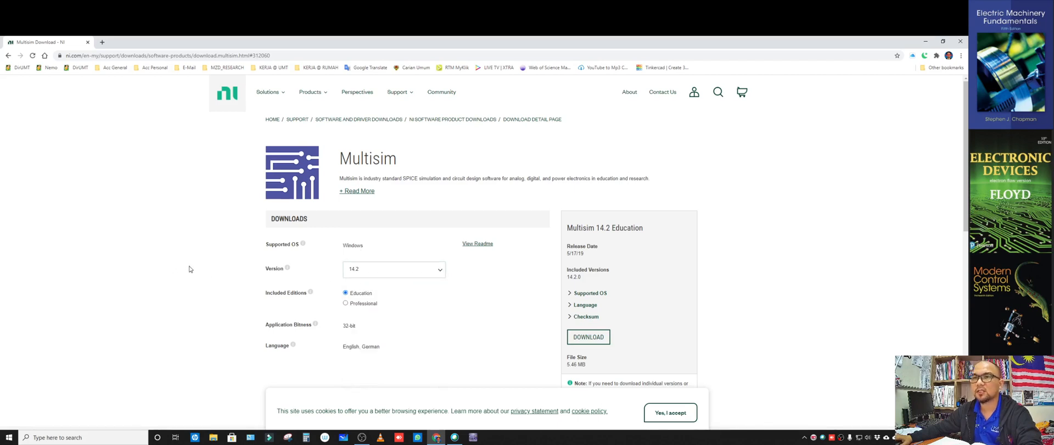
pyautogui.moveTo(151, 331)
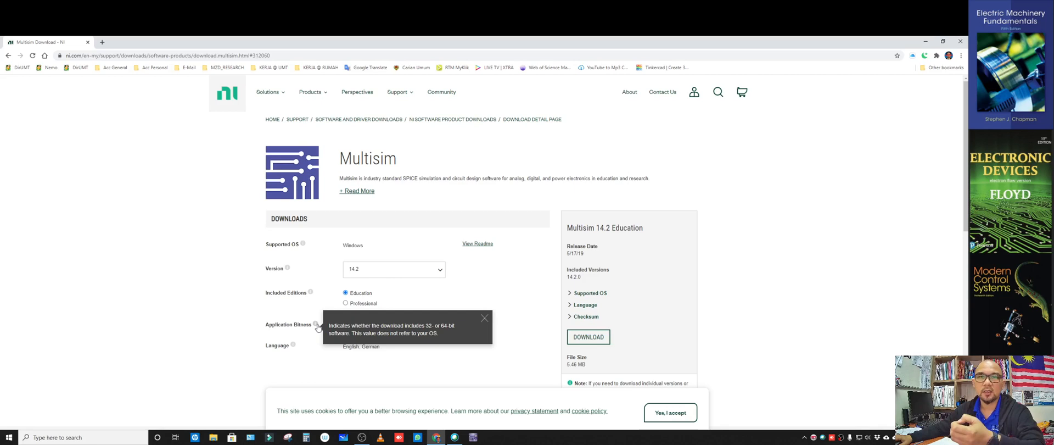
pyautogui.moveTo(210, 328)
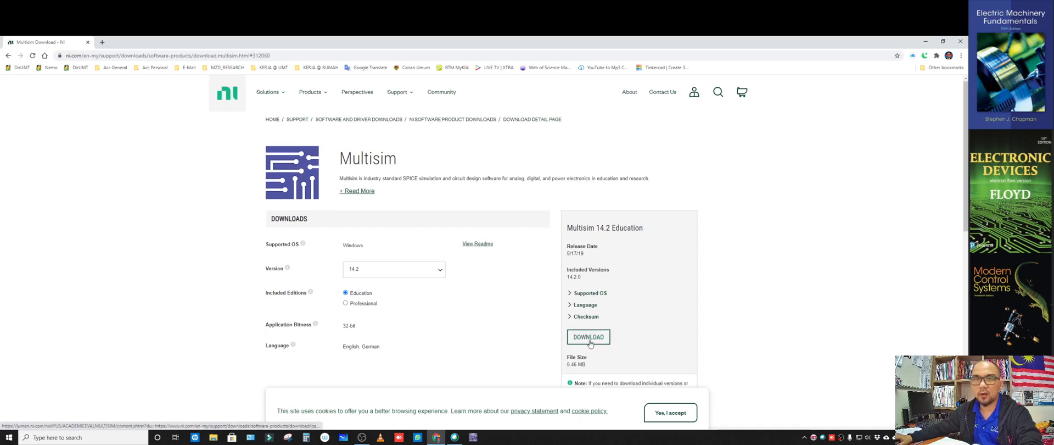
# Request the Multisim 14.2 Education download and log in to the NI account with the password
pyautogui.click(589, 337)
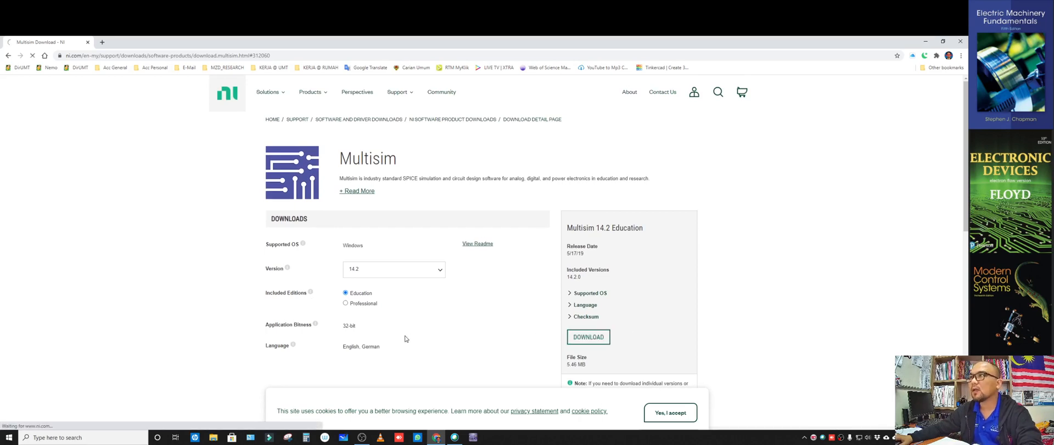
pyautogui.click(587, 337)
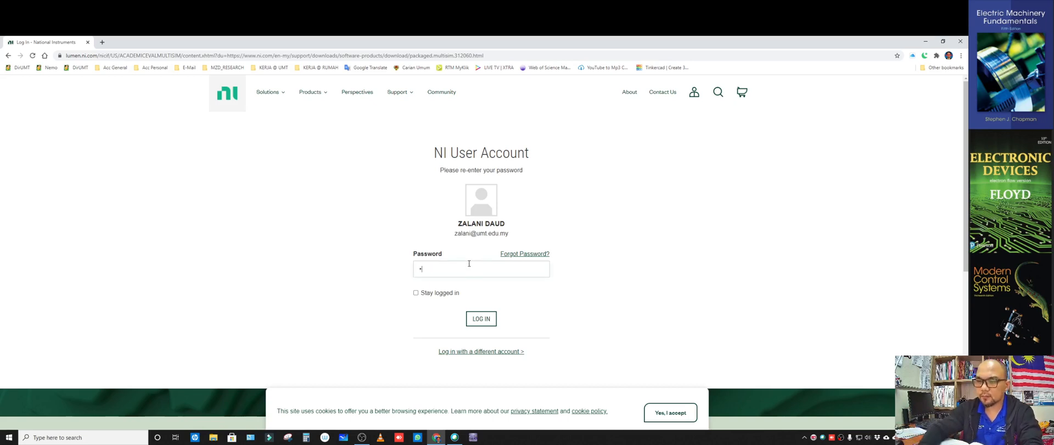
pyautogui.write('•••••')
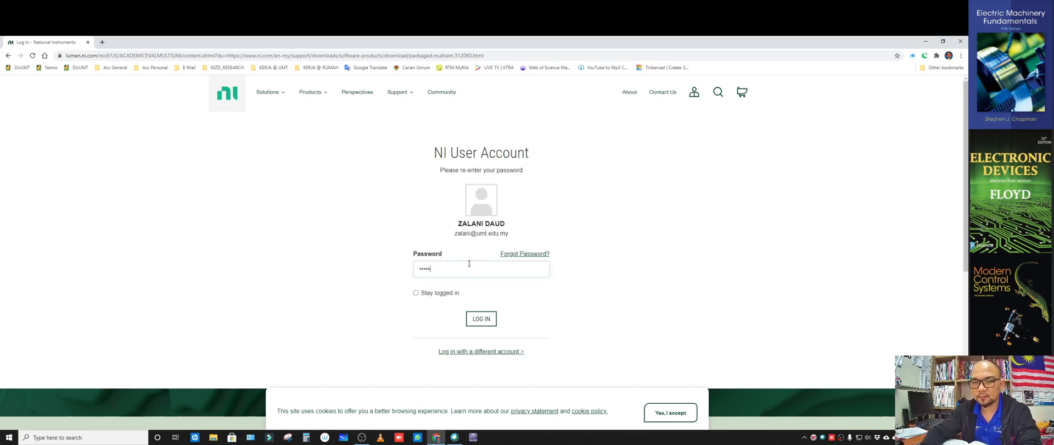
pyautogui.write('••••')
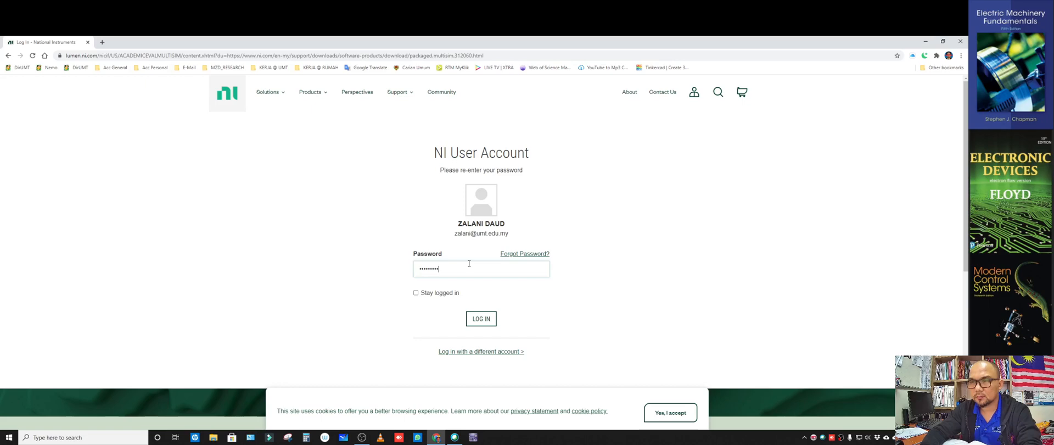
pyautogui.click(481, 318)
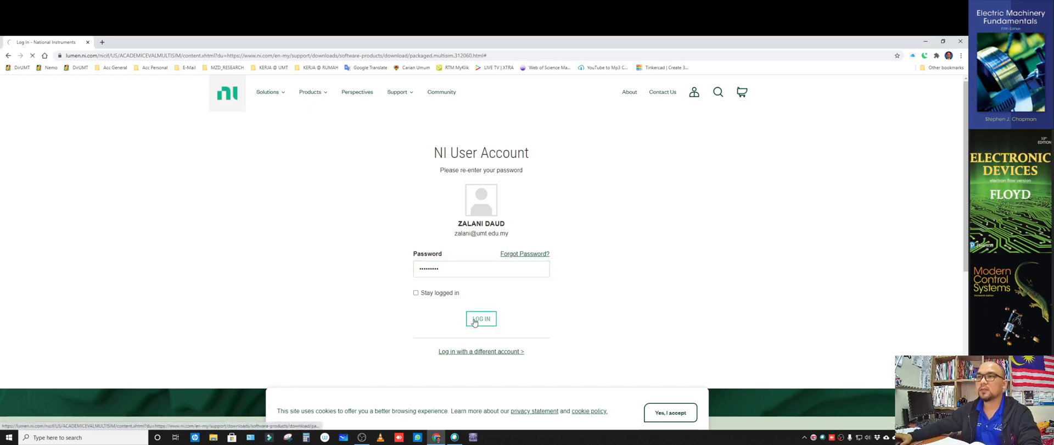
pyautogui.click(481, 318)
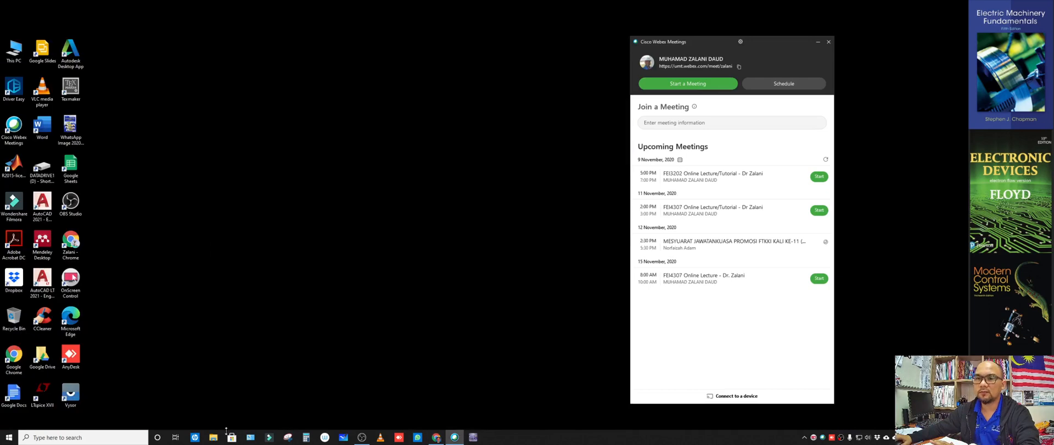
# Browse through the Google Drive course folders to the MultisimEdu-Installer folder
pyautogui.click(212, 437)
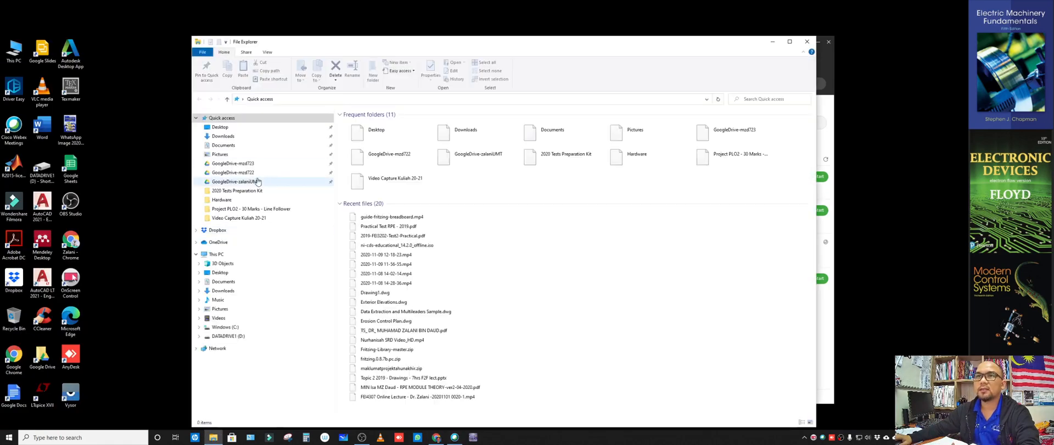
pyautogui.doubleClick(236, 181)
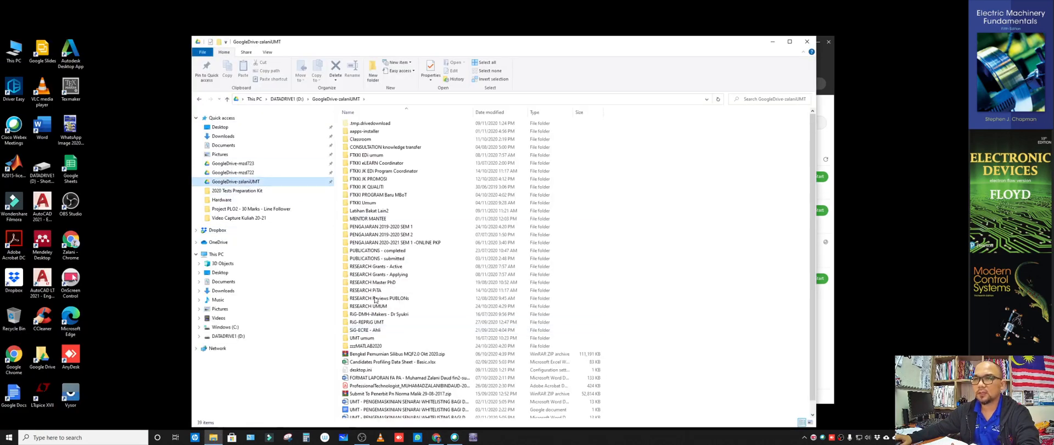
pyautogui.doubleClick(395, 242)
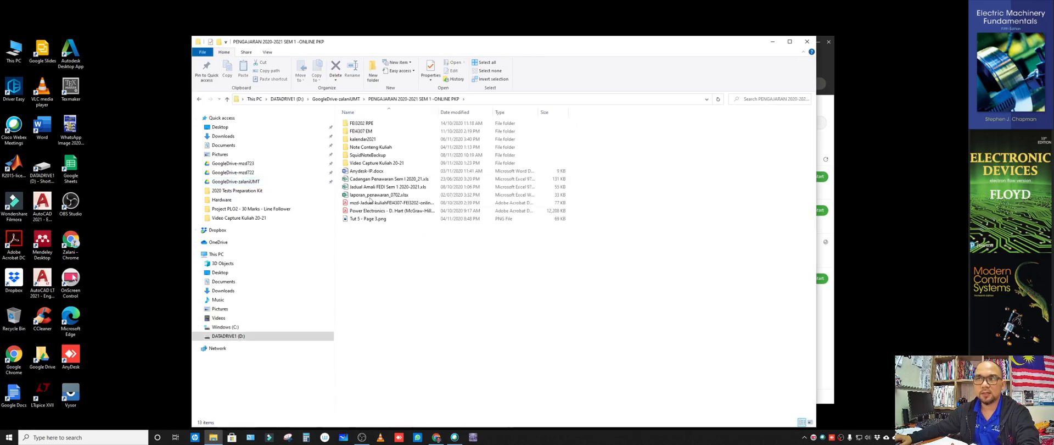
pyautogui.doubleClick(362, 122)
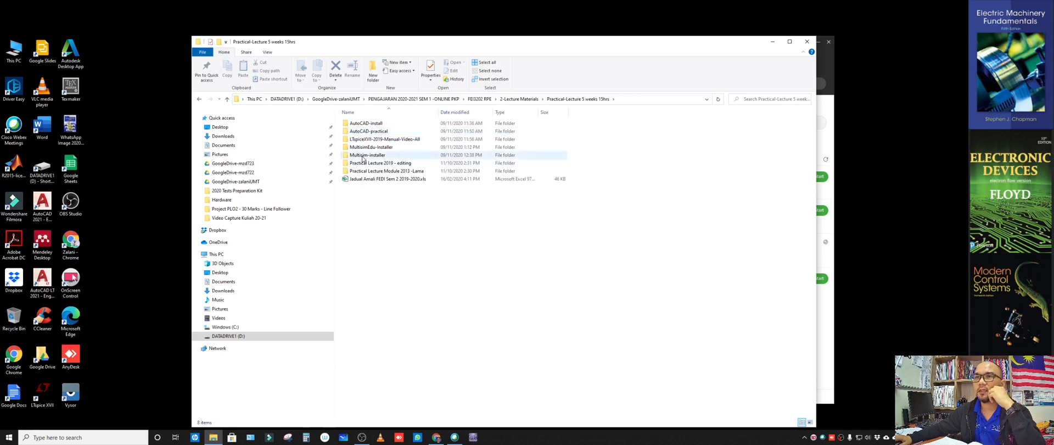
pyautogui.doubleClick(370, 147)
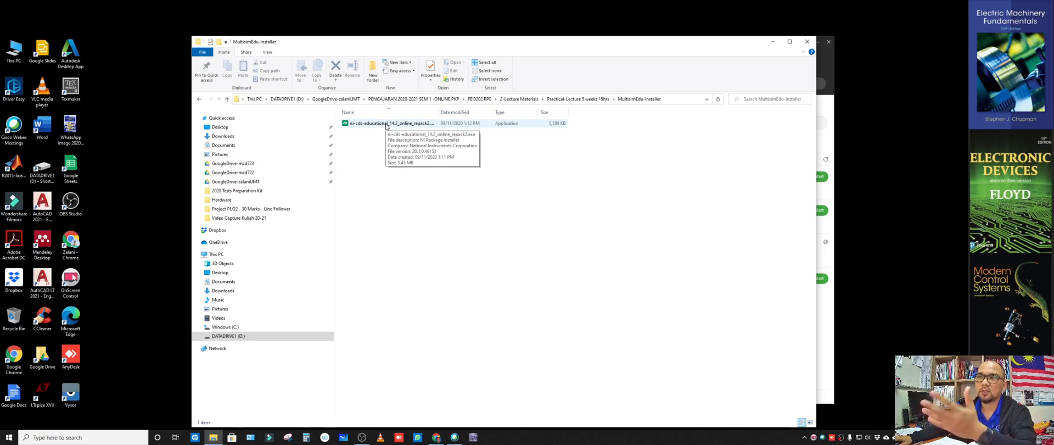
# Launch the ni-cds-educational 14.2 online repack installer into NI Package Manager
pyautogui.click(390, 123)
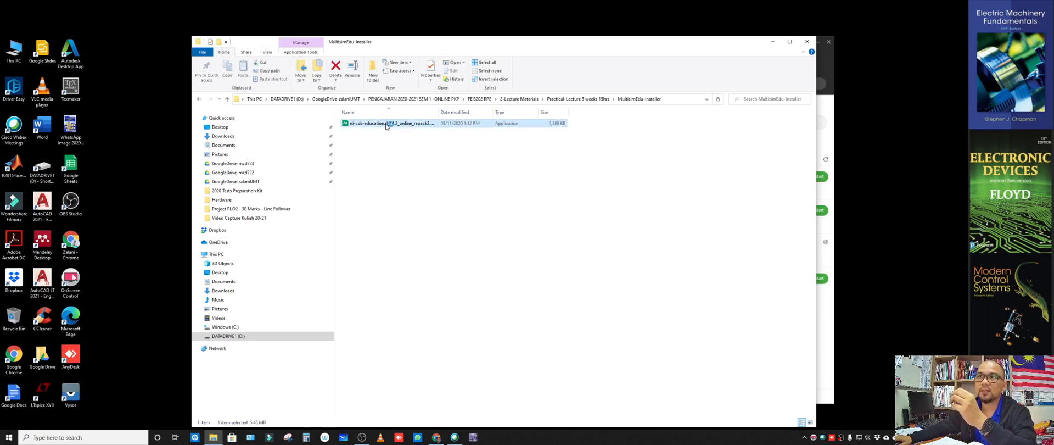
pyautogui.doubleClick(390, 123)
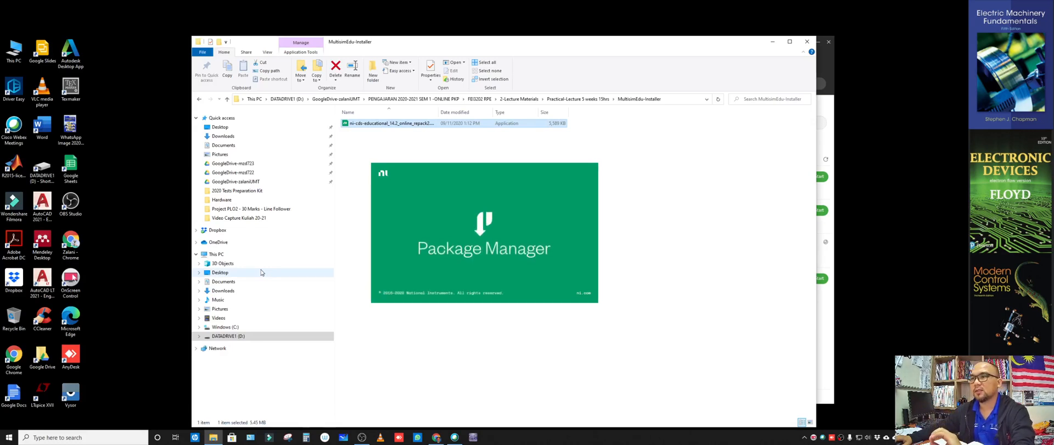
pyautogui.moveTo(268, 272)
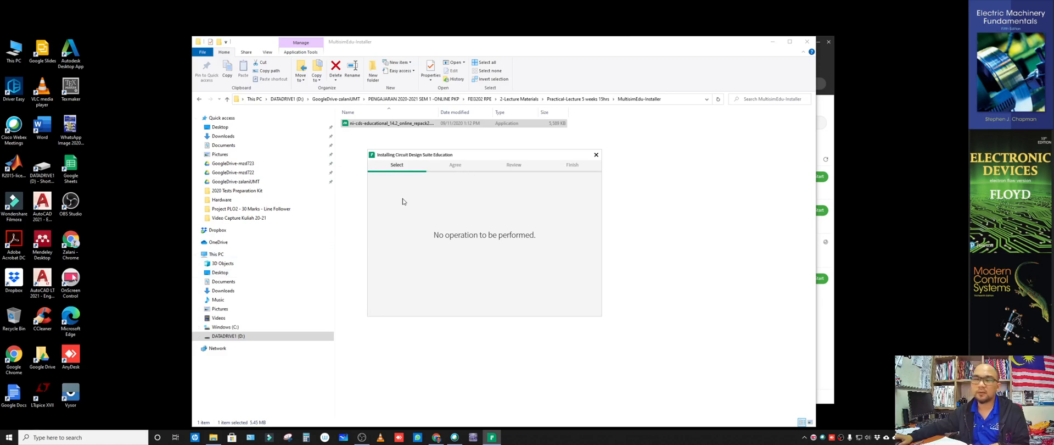
pyautogui.moveTo(511, 239)
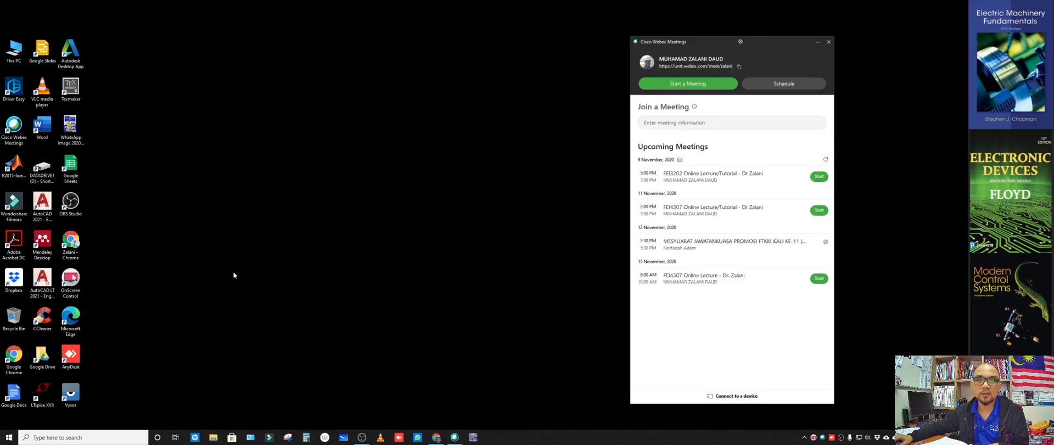
pyautogui.moveTo(186, 390)
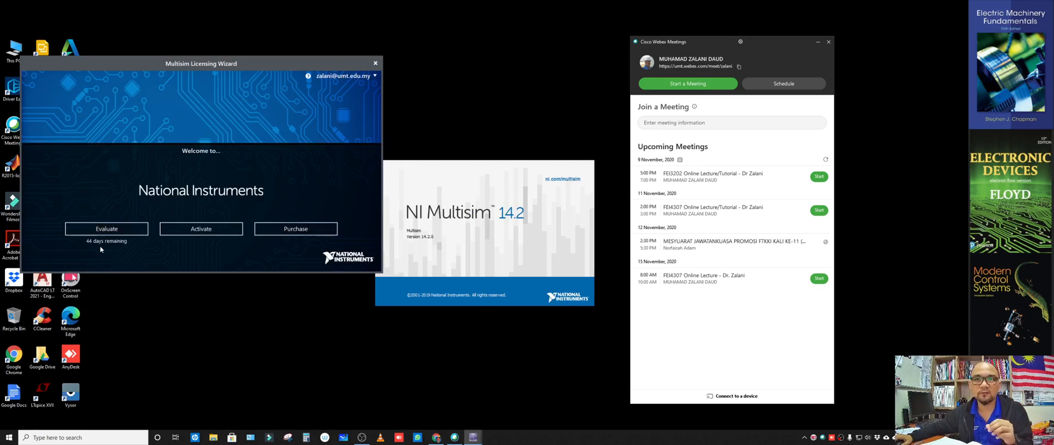
pyautogui.moveTo(83, 251)
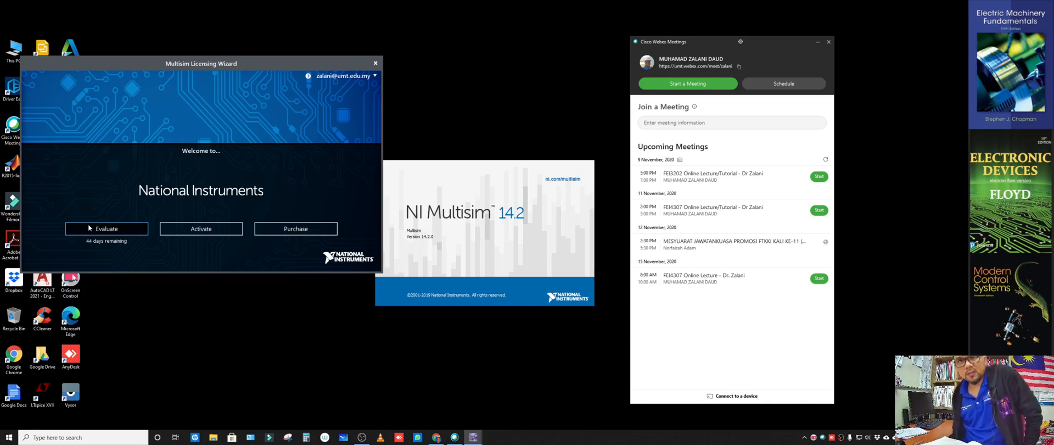
pyautogui.moveTo(83, 194)
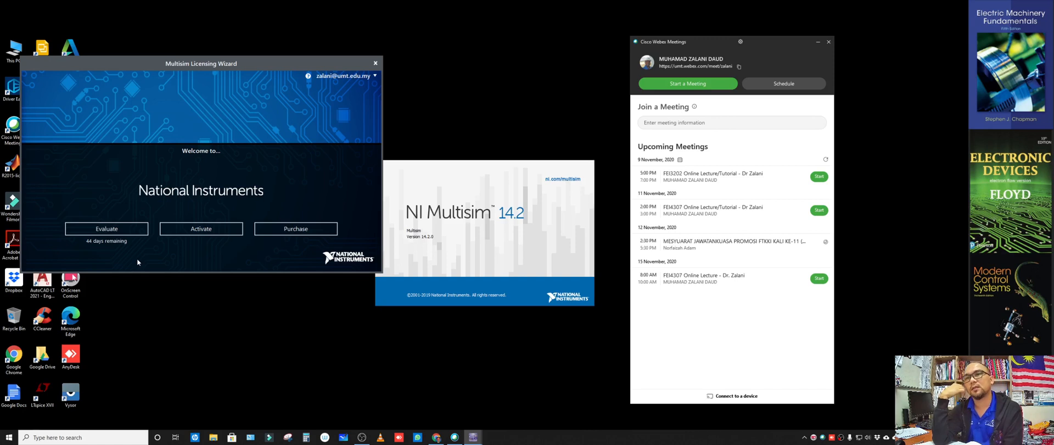
pyautogui.moveTo(376, 301)
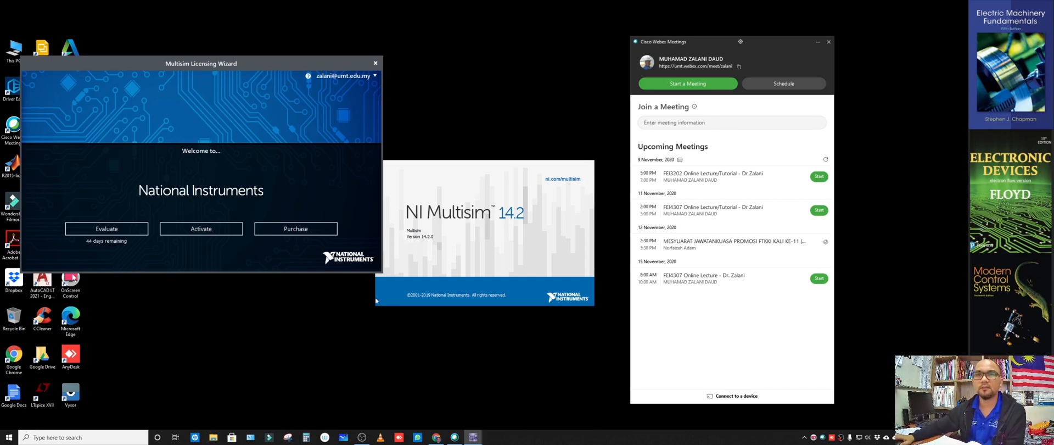
pyautogui.moveTo(350, 127)
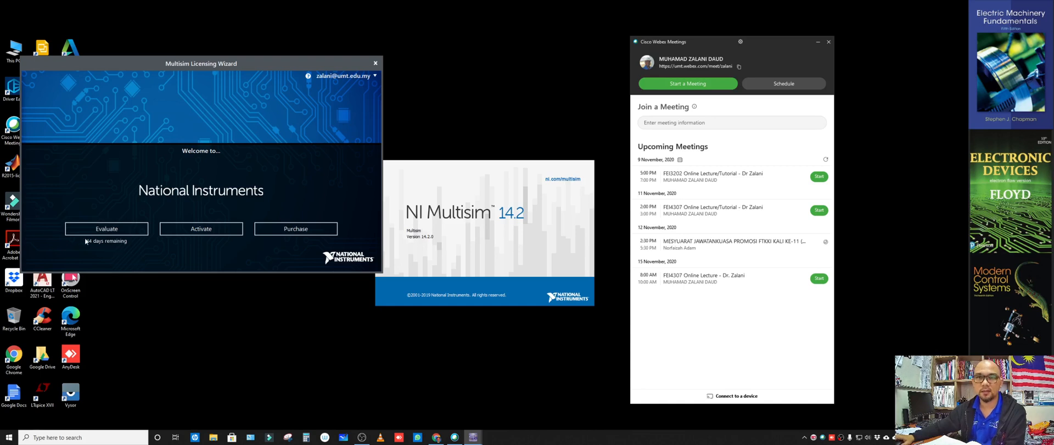
pyautogui.moveTo(99, 215)
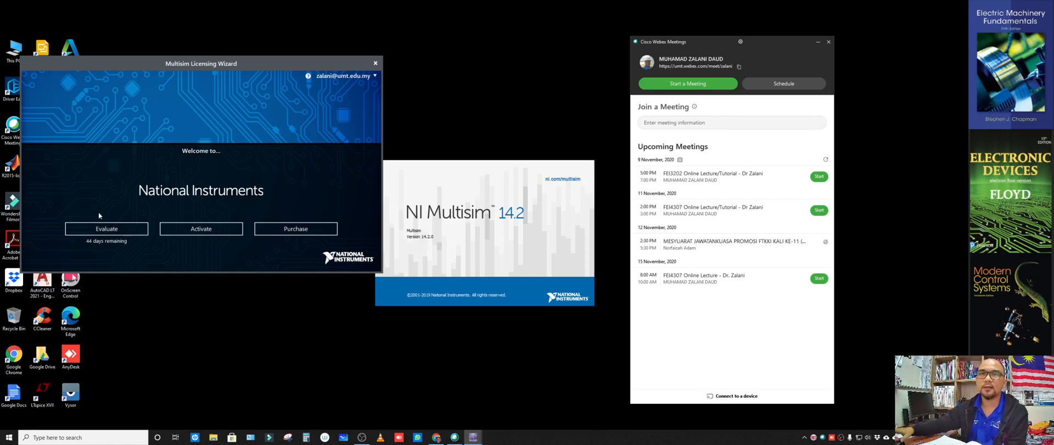
pyautogui.moveTo(418, 138)
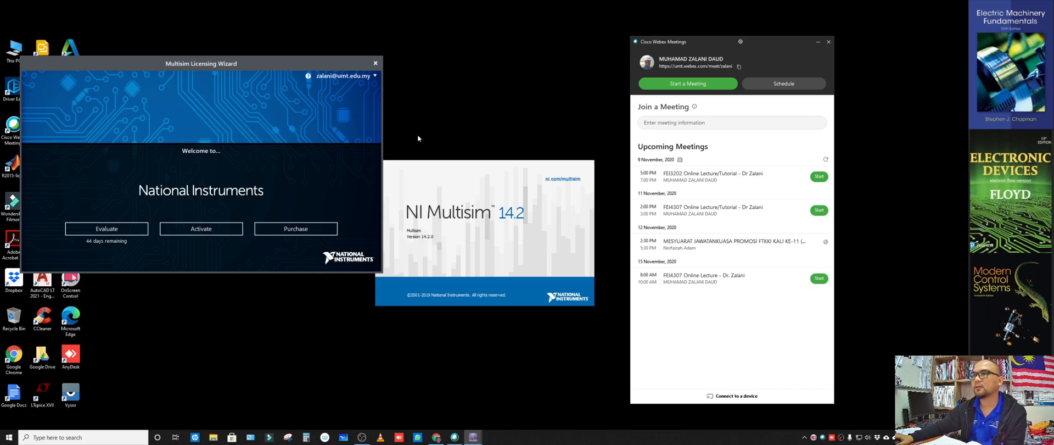